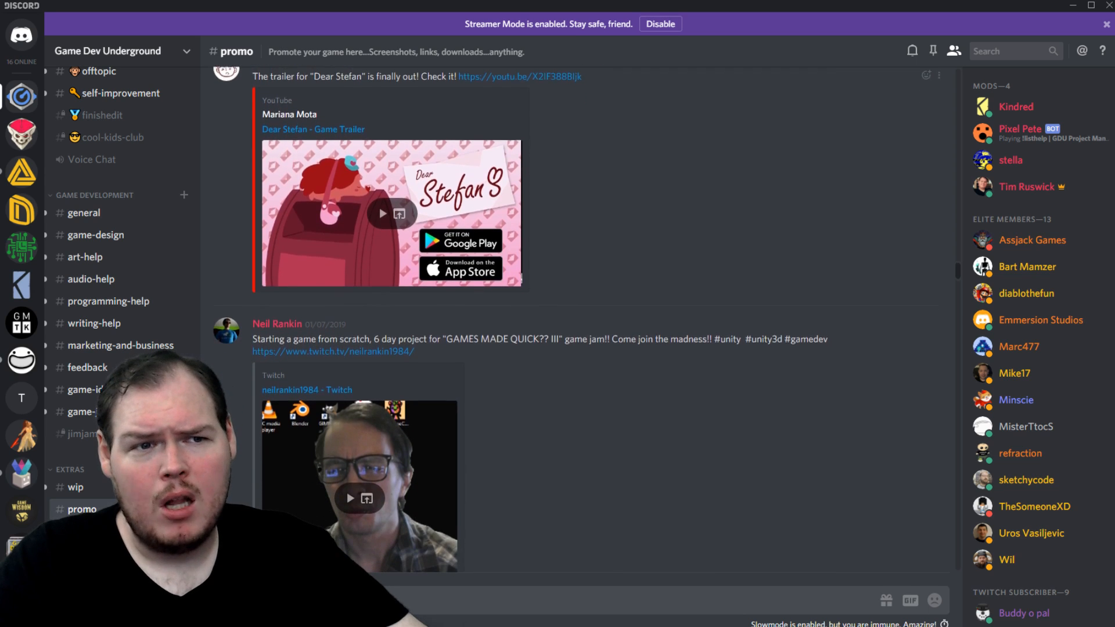
scroll(down, 3)
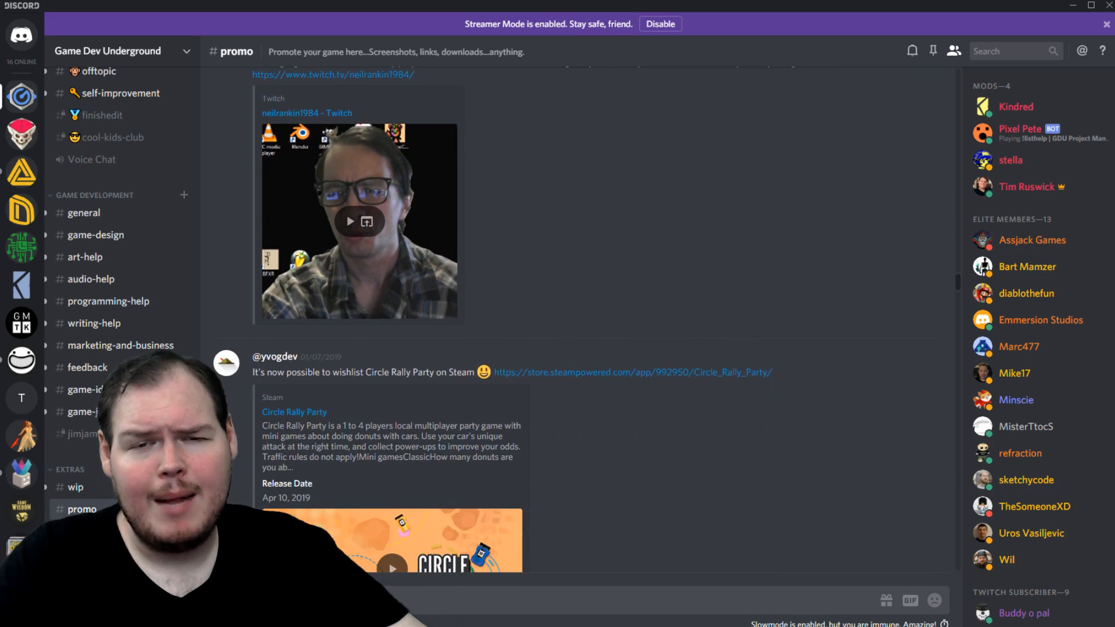
scroll(down, 3)
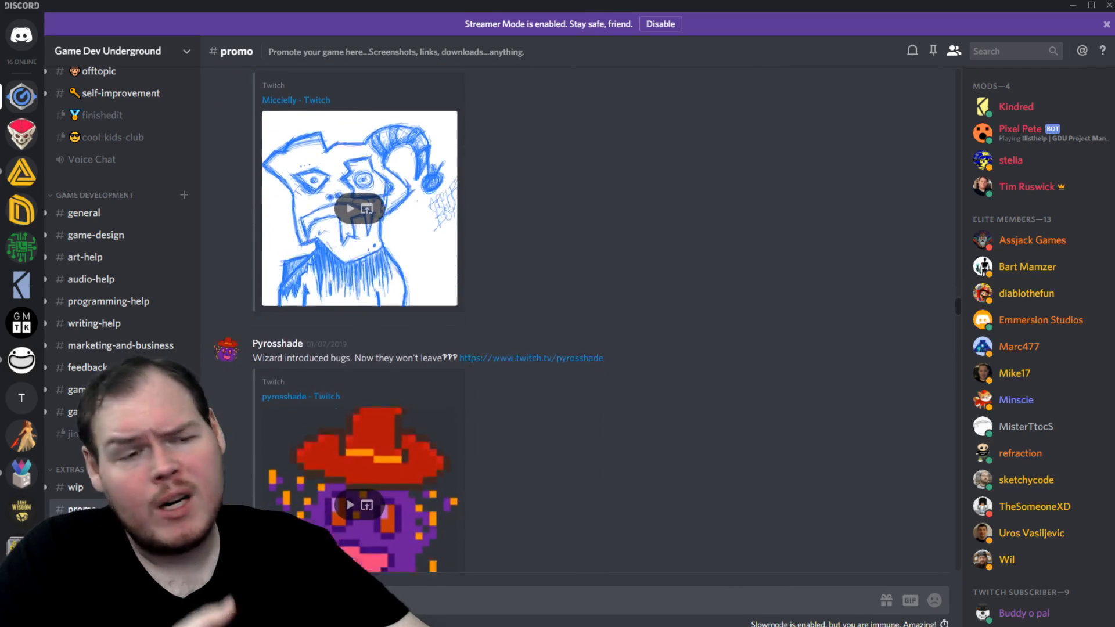
scroll(down, 3)
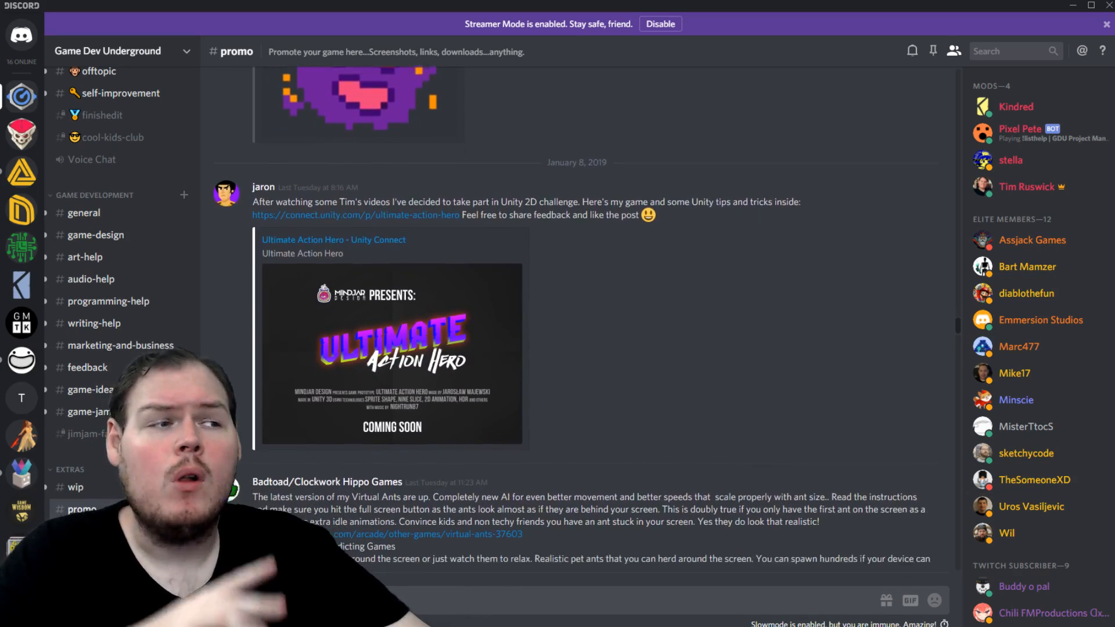
scroll(down, 3)
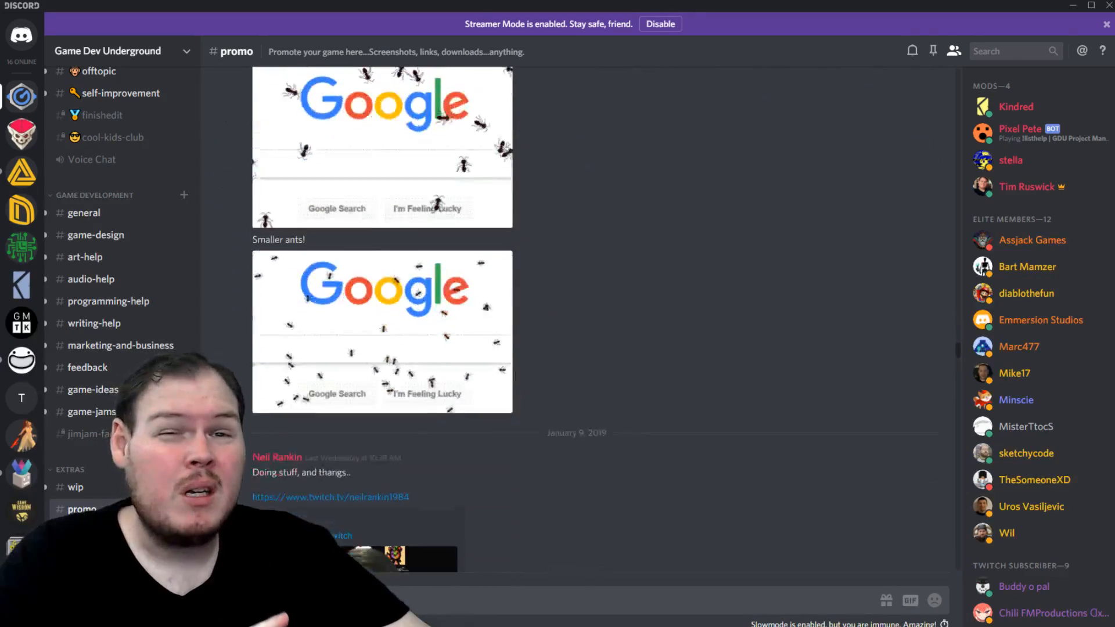
scroll(down, 3)
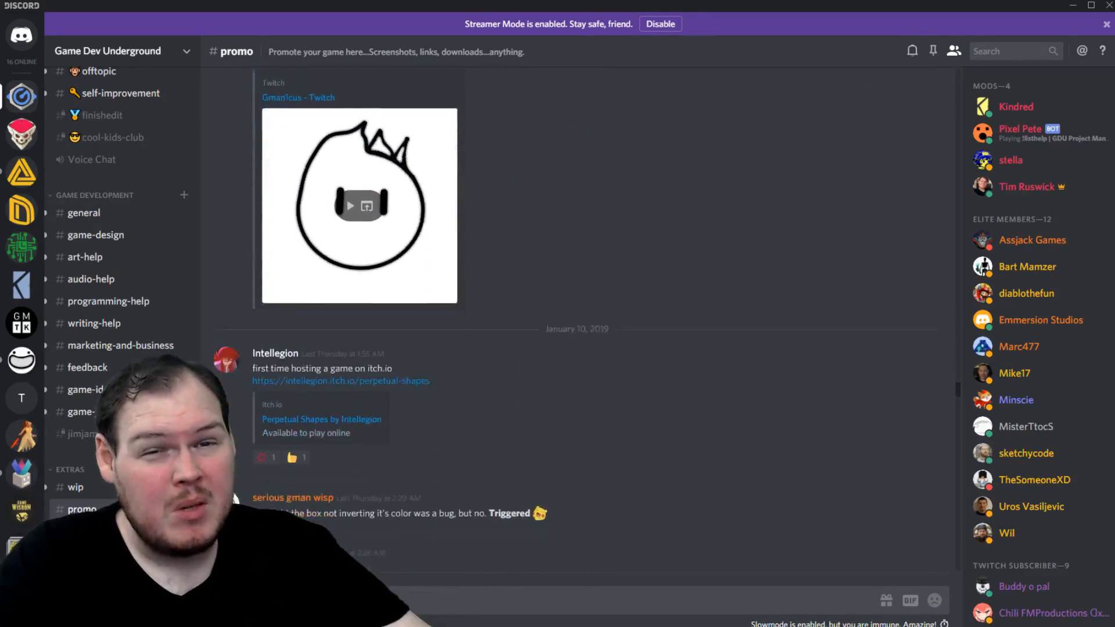
scroll(down, 3)
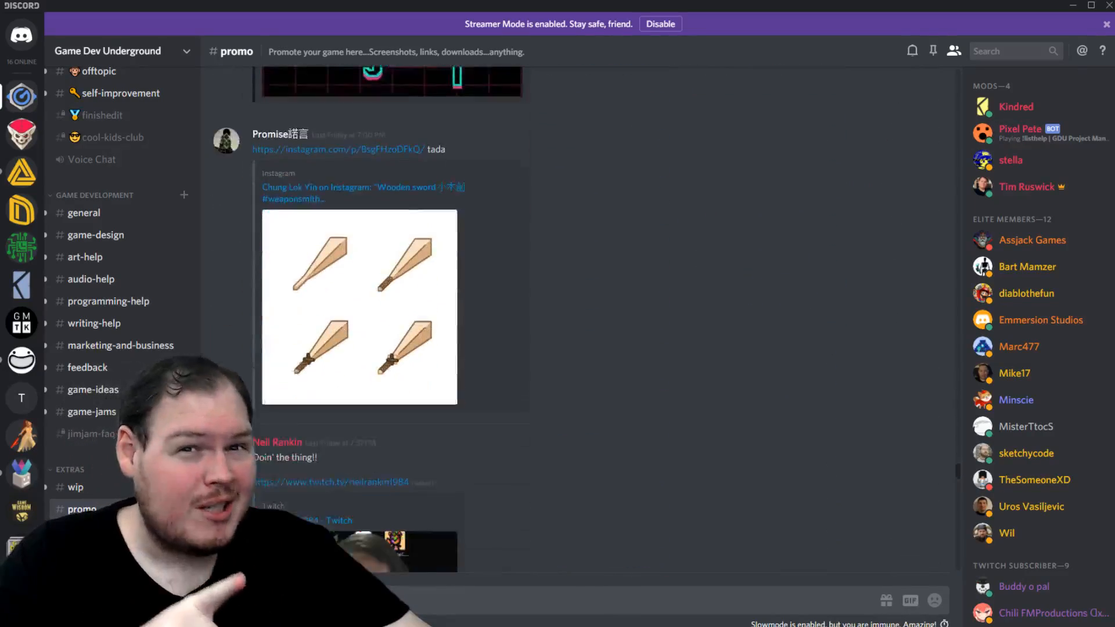
scroll(down, 3)
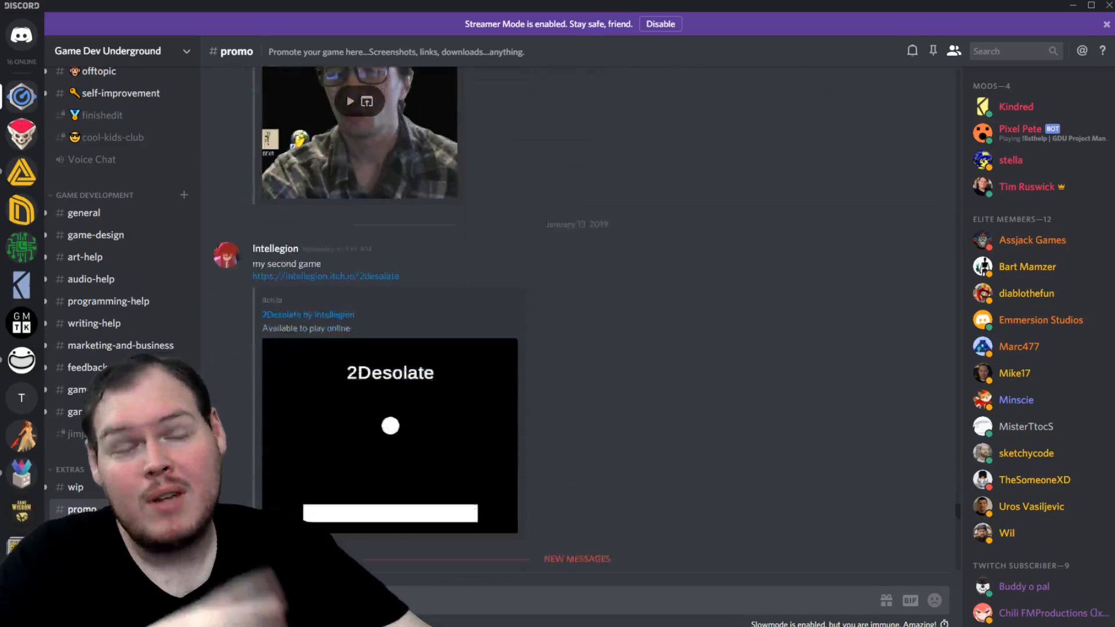
scroll(down, 3)
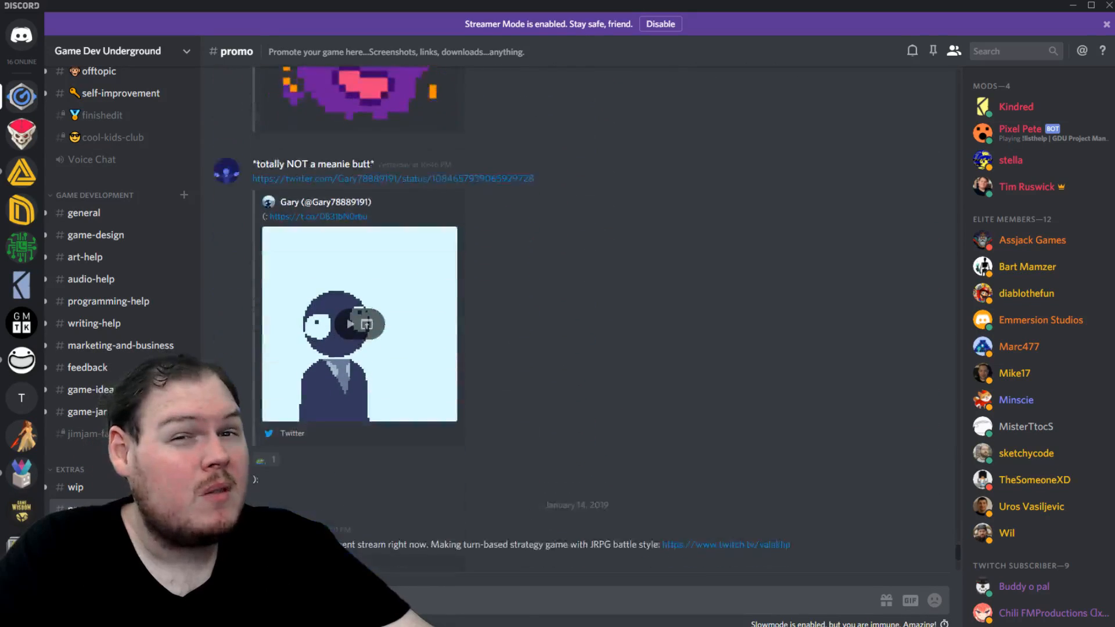
scroll(down, 3)
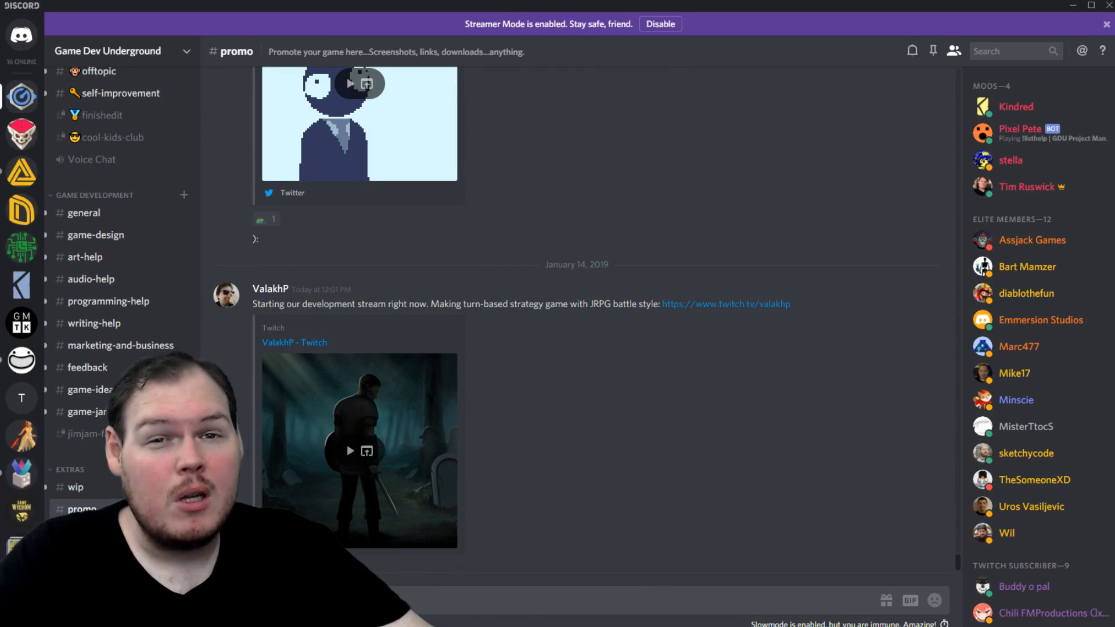